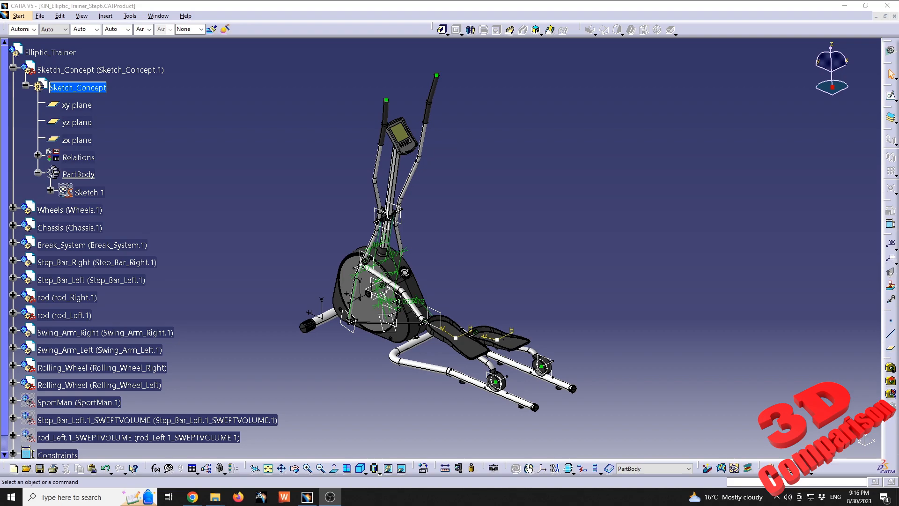
- Show the stickman layout sketch Sketch.1 over the elliptic trainer using Hide/Show
{"action": "right_click", "coordinate": [90, 192]}
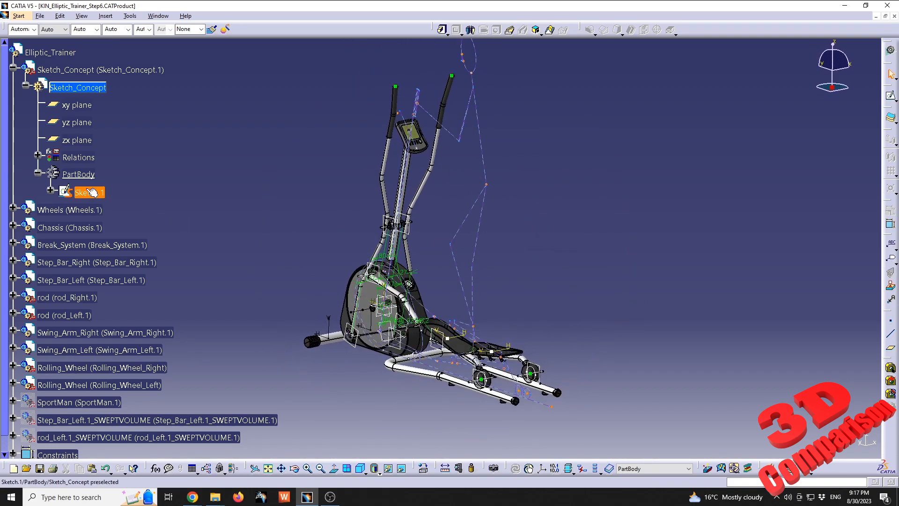
- Edit Sketch.1 in the Sketcher, showing the stickman against the trainer's side profile
{"action": "double_click", "coordinate": [90, 191]}
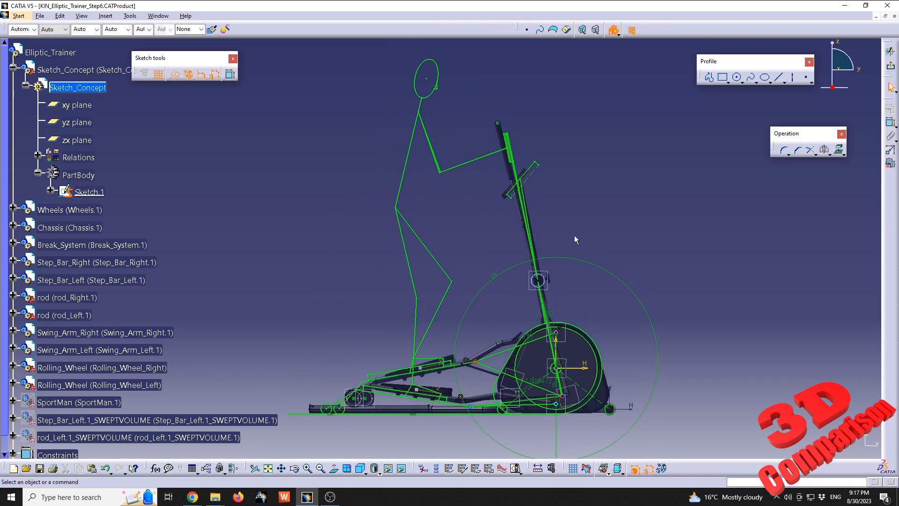
{"action": "mouse_move", "coordinate": [590, 238]}
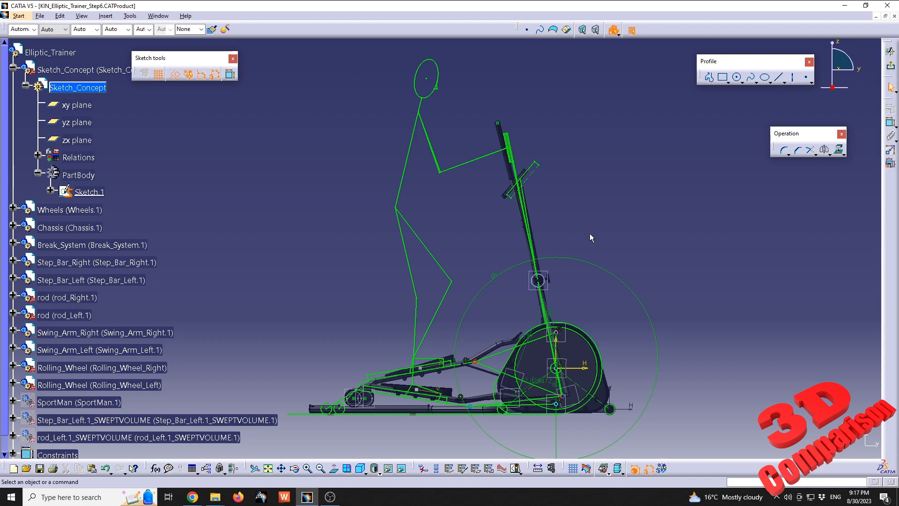
{"action": "mouse_move", "coordinate": [564, 258]}
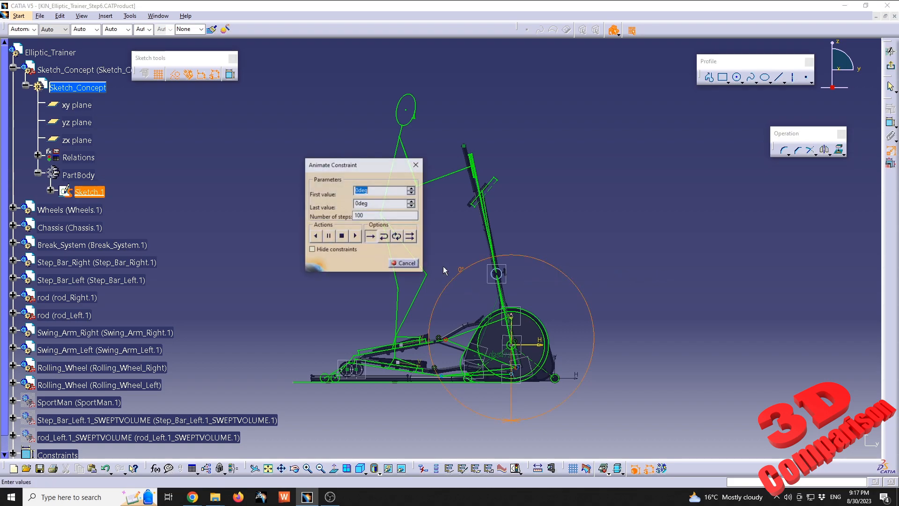
{"action": "mouse_move", "coordinate": [396, 235]}
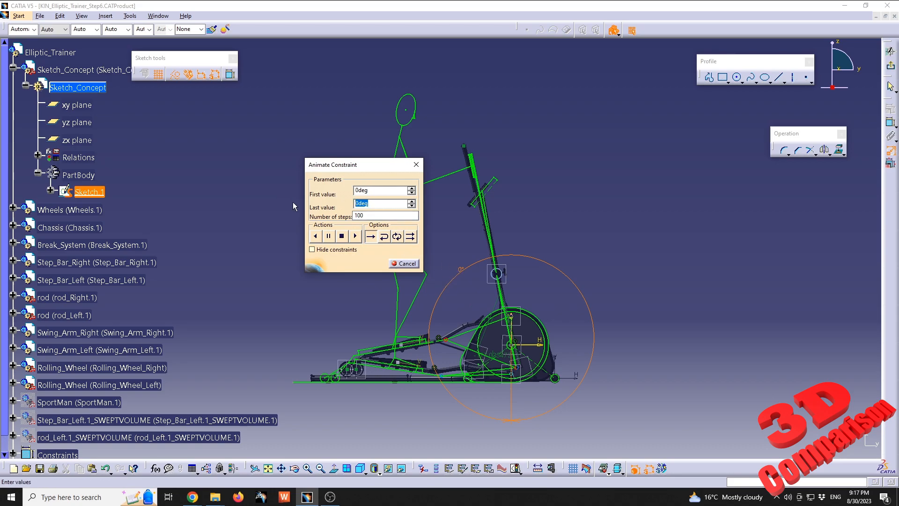
- Set the angle animation's Last value to 360deg and edit the number of steps
{"action": "type", "text": "360deg"}
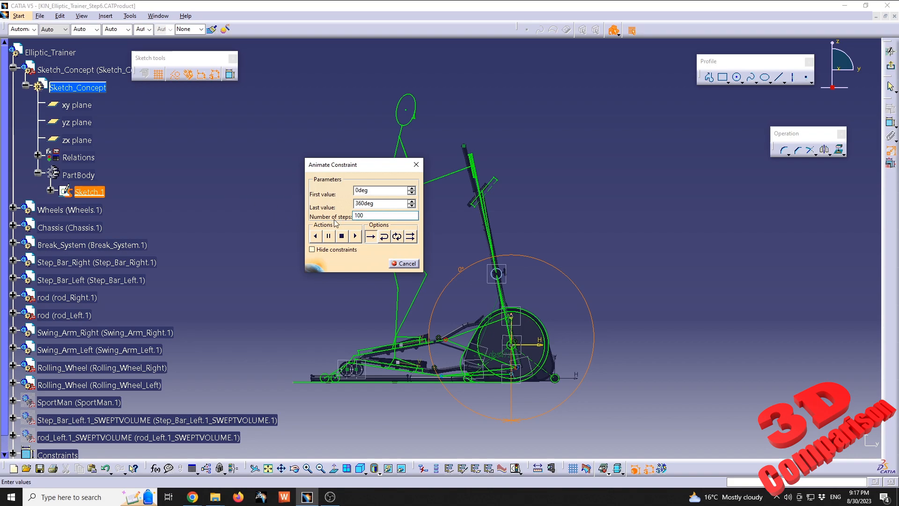
{"action": "left_click", "coordinate": [384, 215]}
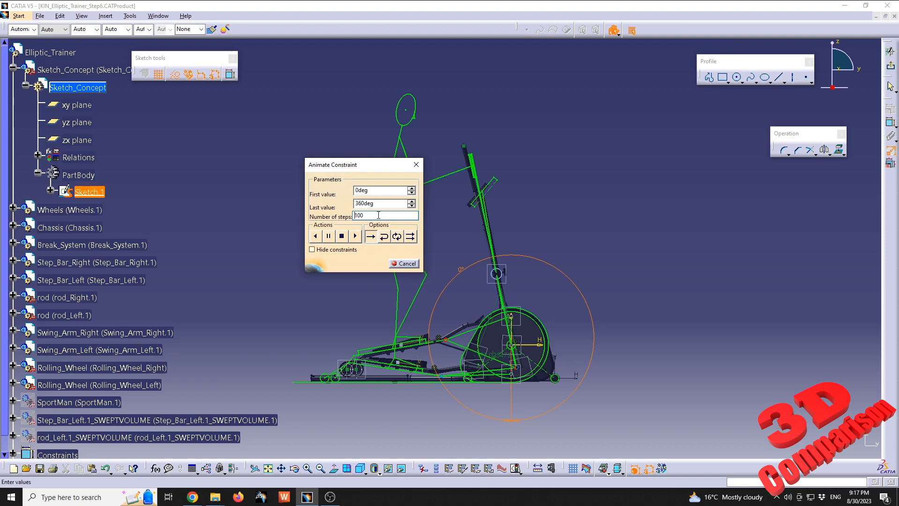
{"action": "left_click", "coordinate": [355, 235]}
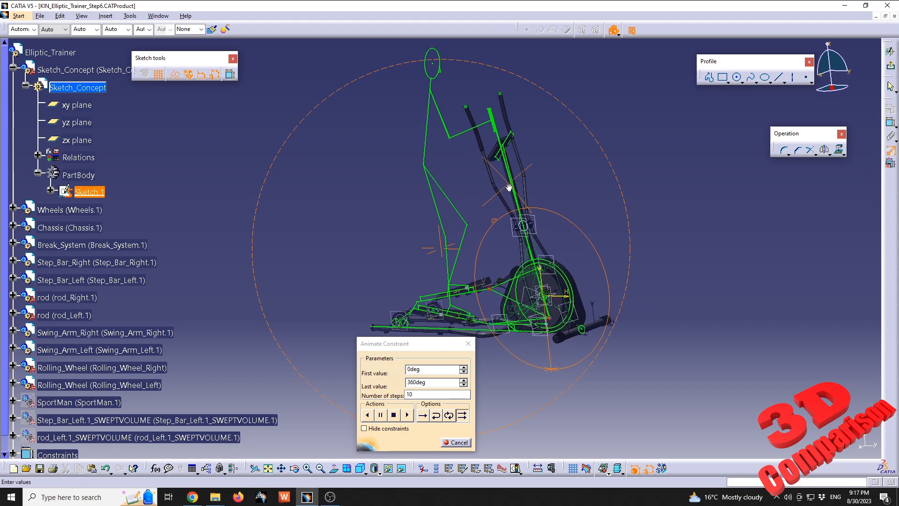
- Switch the Animate Constraint playback option to Repeat
{"action": "left_click", "coordinate": [407, 414]}
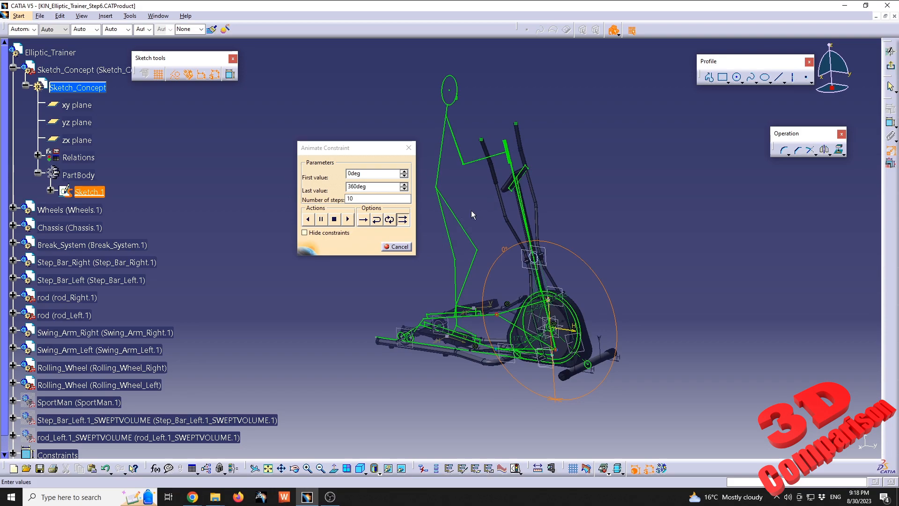
{"action": "mouse_move", "coordinate": [390, 219]}
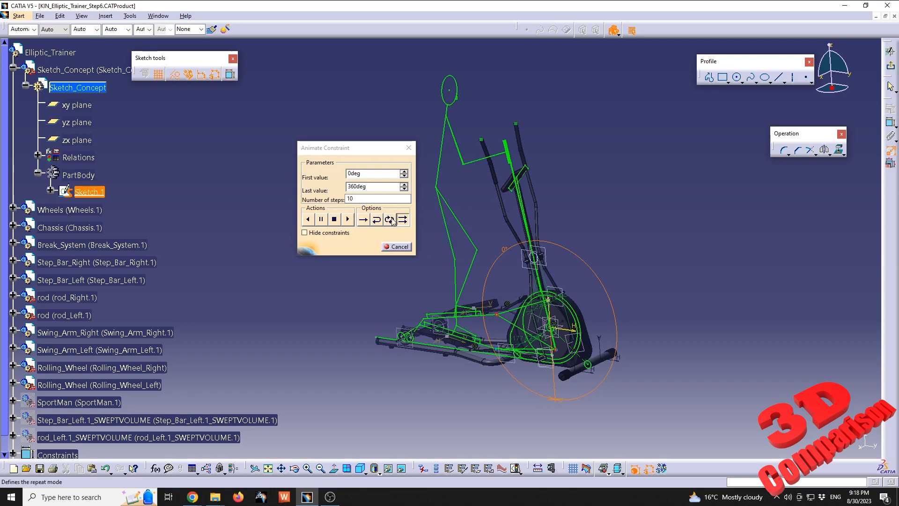
{"action": "mouse_move", "coordinate": [347, 220]}
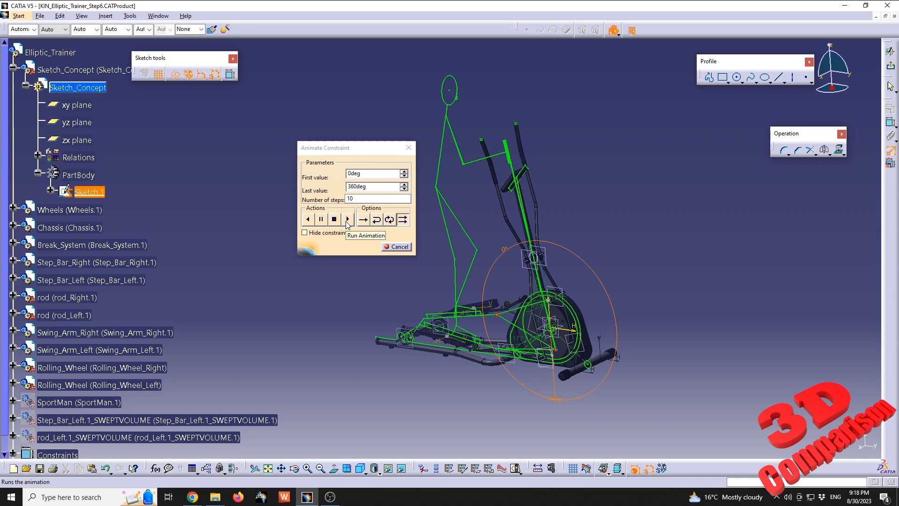
- Run the 0–360deg angle animation in 10 steps, watching the rider and crank cycle
{"action": "left_click", "coordinate": [347, 219]}
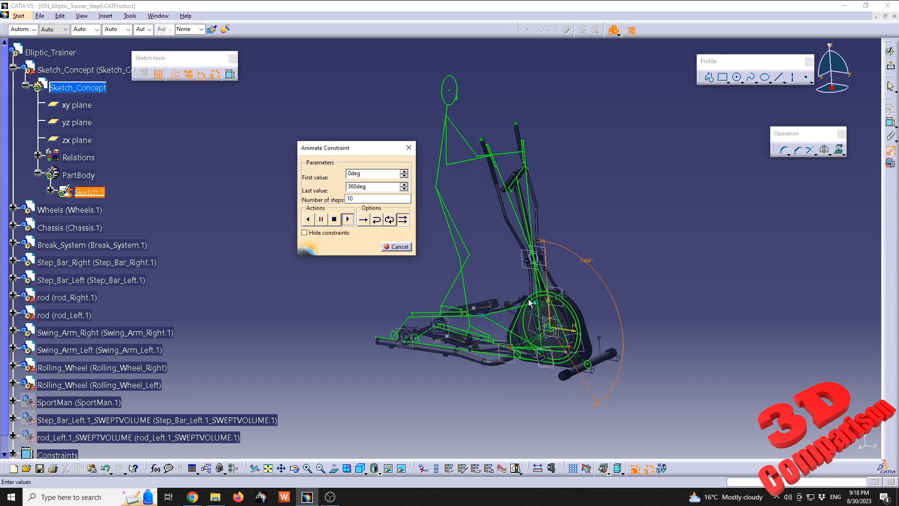
{"action": "left_click", "coordinate": [347, 218]}
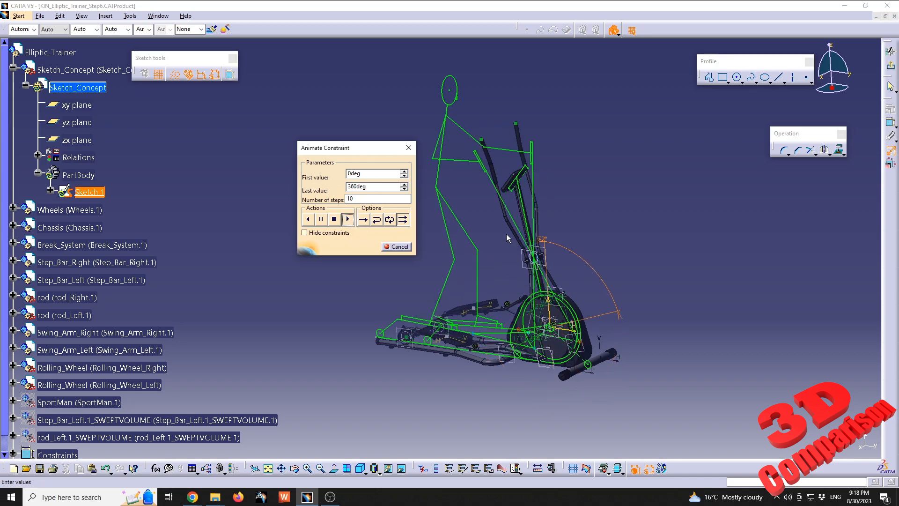
{"action": "left_click", "coordinate": [347, 219]}
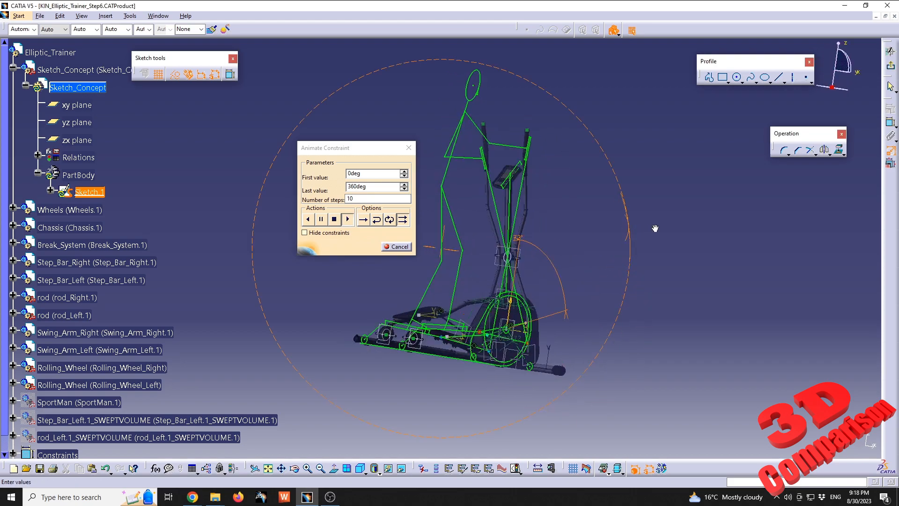
{"action": "left_click", "coordinate": [347, 219]}
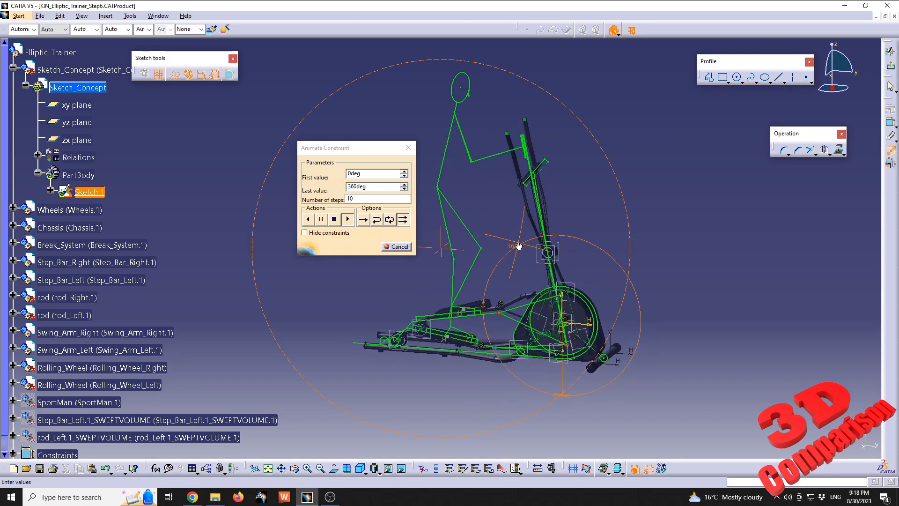
{"action": "left_click", "coordinate": [347, 219]}
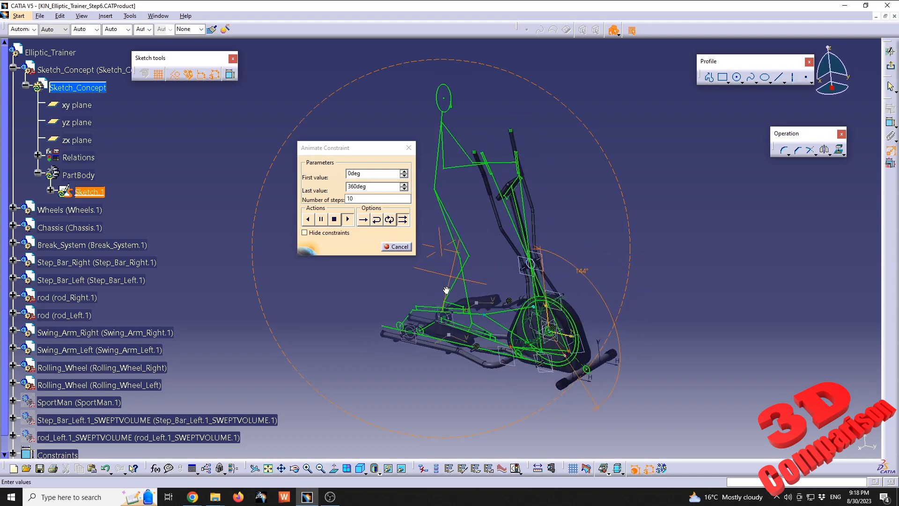
{"action": "left_click", "coordinate": [347, 219]}
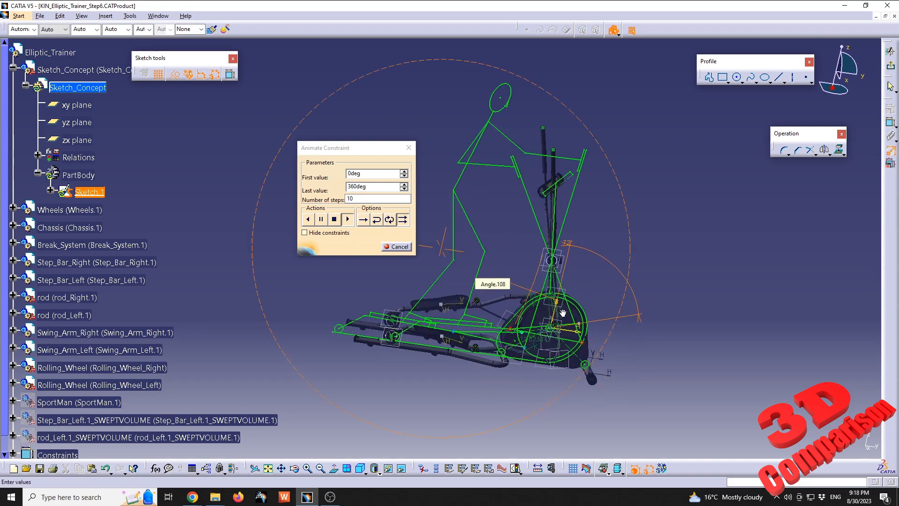
{"action": "left_click", "coordinate": [347, 219]}
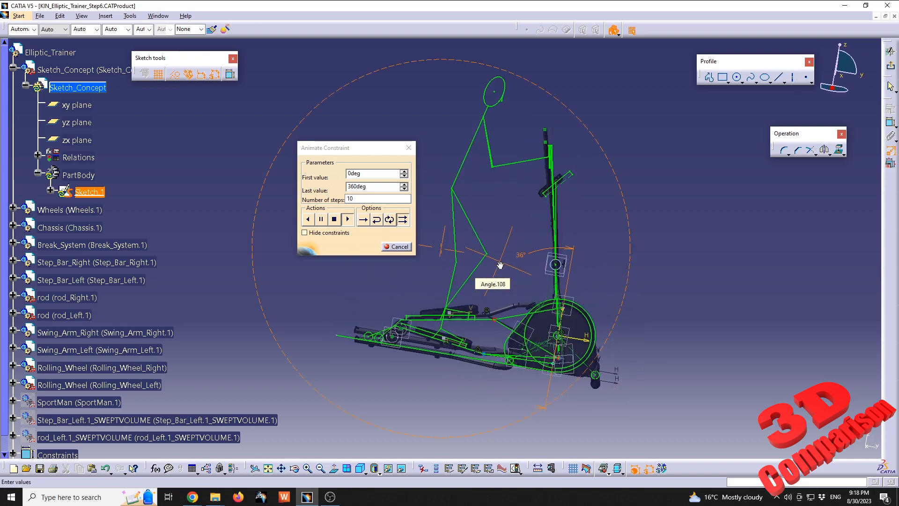
{"action": "left_click", "coordinate": [347, 218]}
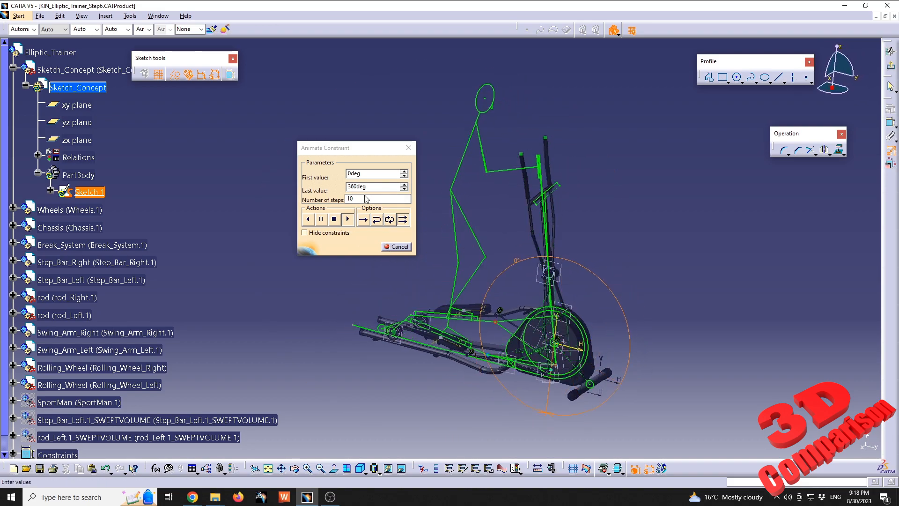
- Change Number of steps to 100 and run the 0–360deg animation again
{"action": "left_click", "coordinate": [346, 219]}
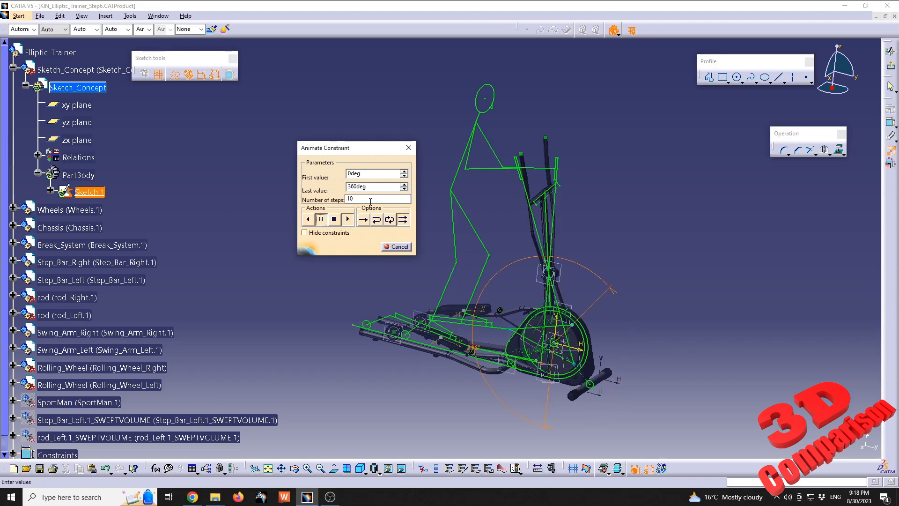
{"action": "mouse_move", "coordinate": [371, 199]}
{"action": "type", "text": "0"}
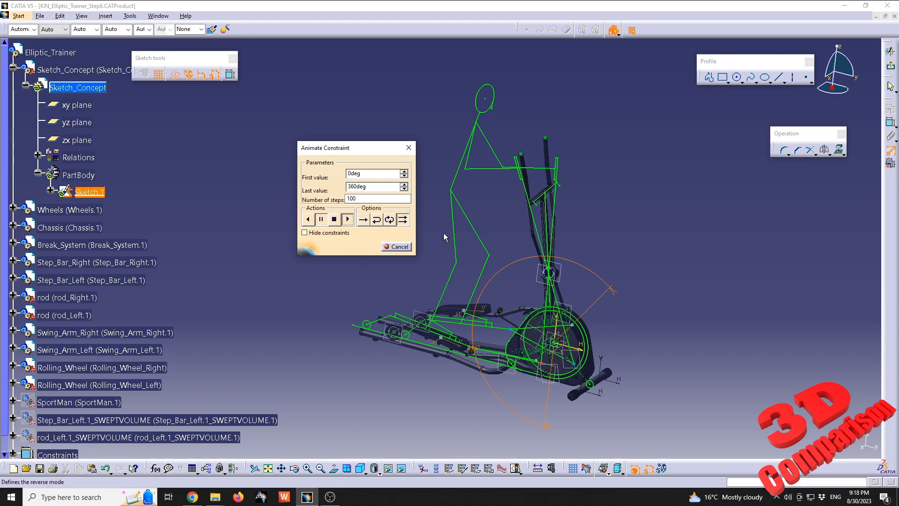
{"action": "left_click", "coordinate": [347, 219]}
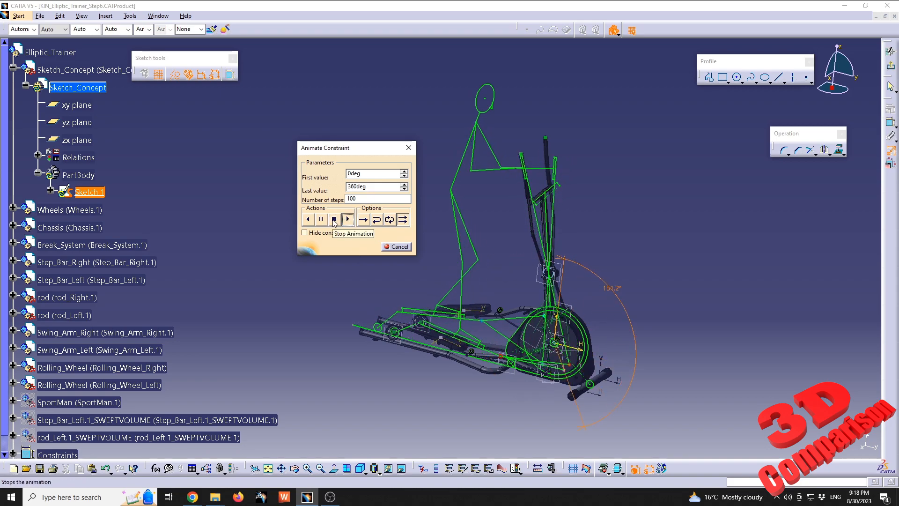
{"action": "left_click", "coordinate": [333, 219]}
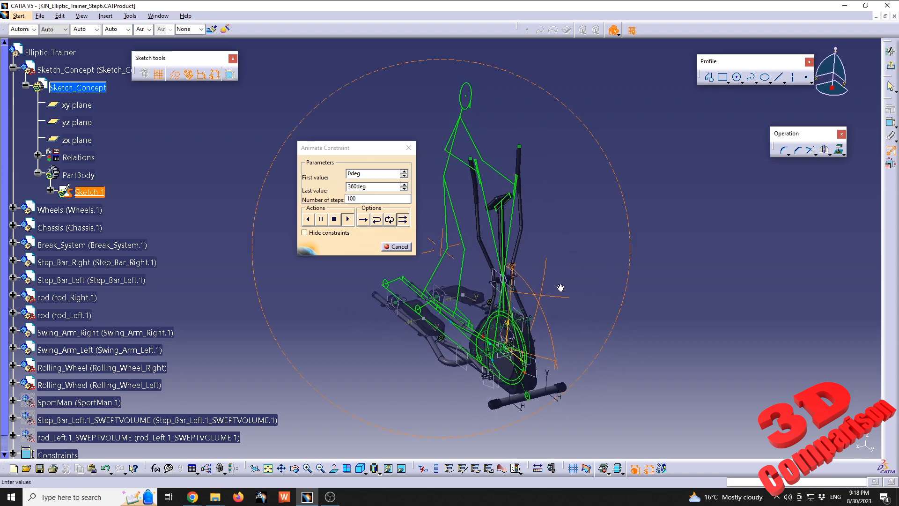
- Keep the 100-step animation looping the rider and crank through full 0–360° turns
{"action": "left_click", "coordinate": [347, 219]}
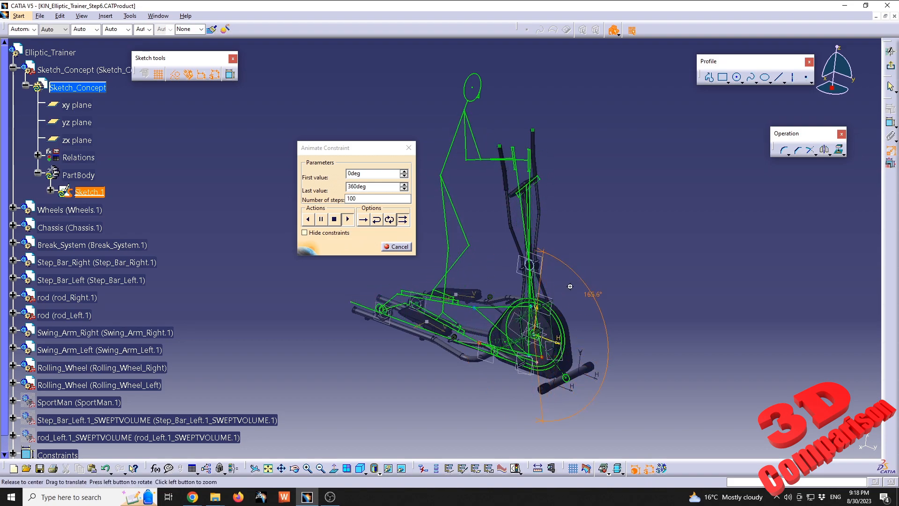
{"action": "left_click", "coordinate": [347, 220]}
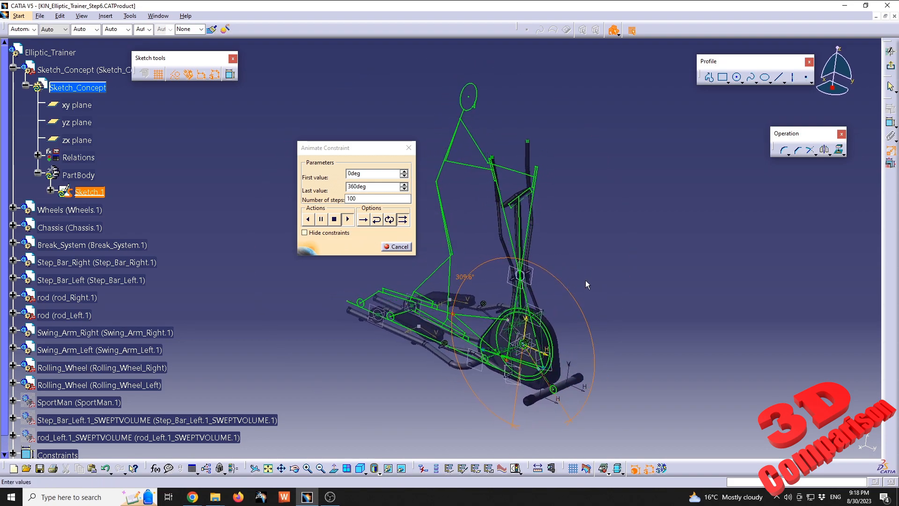
{"action": "left_click", "coordinate": [347, 219]}
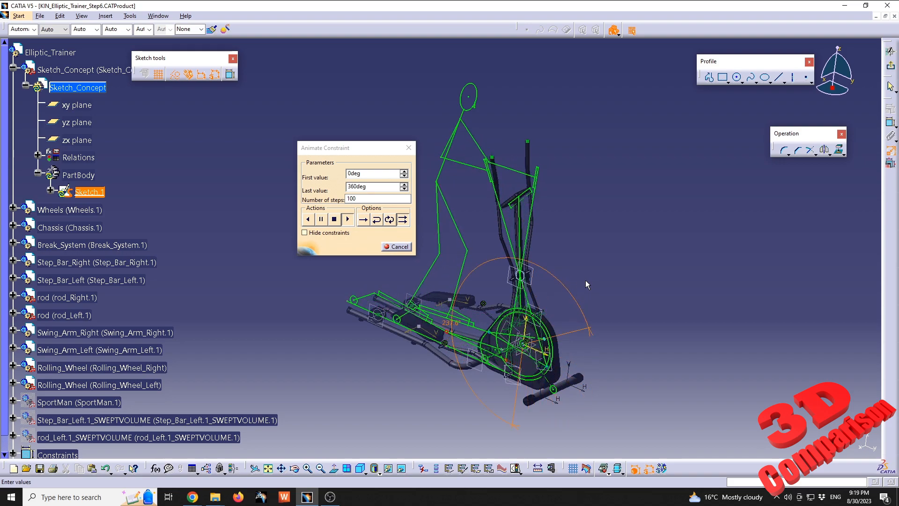
{"action": "left_click", "coordinate": [347, 218]}
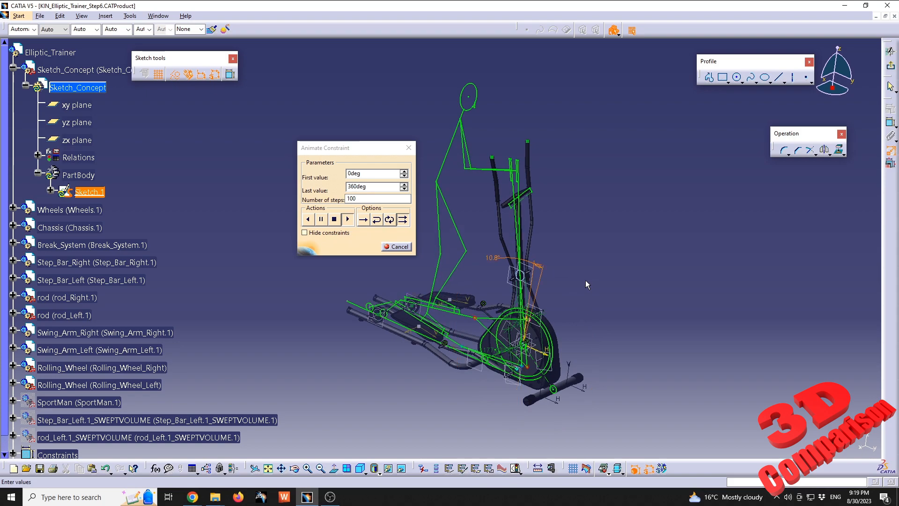
{"action": "left_click", "coordinate": [347, 218]}
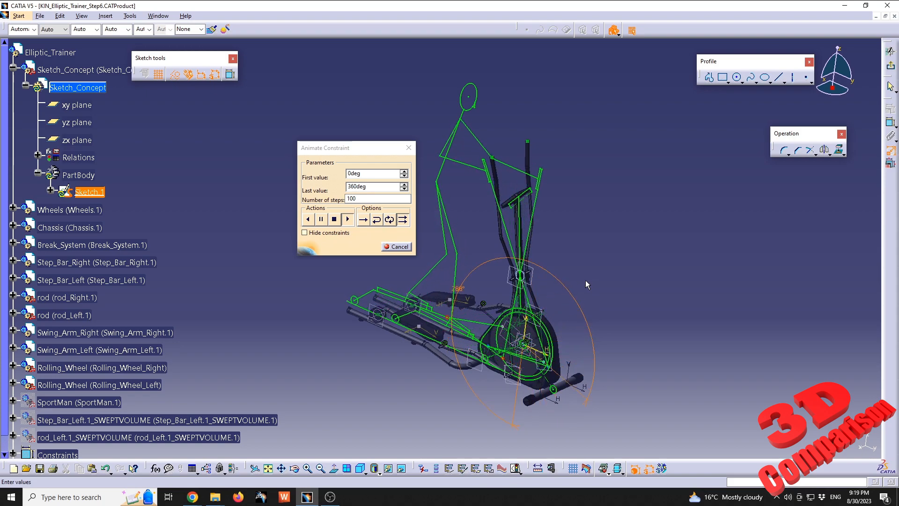
{"action": "left_click", "coordinate": [347, 220]}
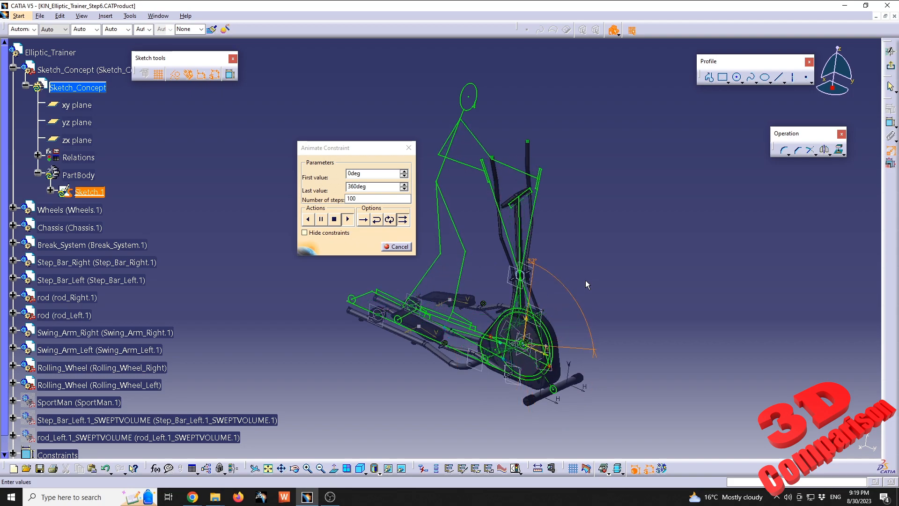
{"action": "left_click", "coordinate": [347, 219]}
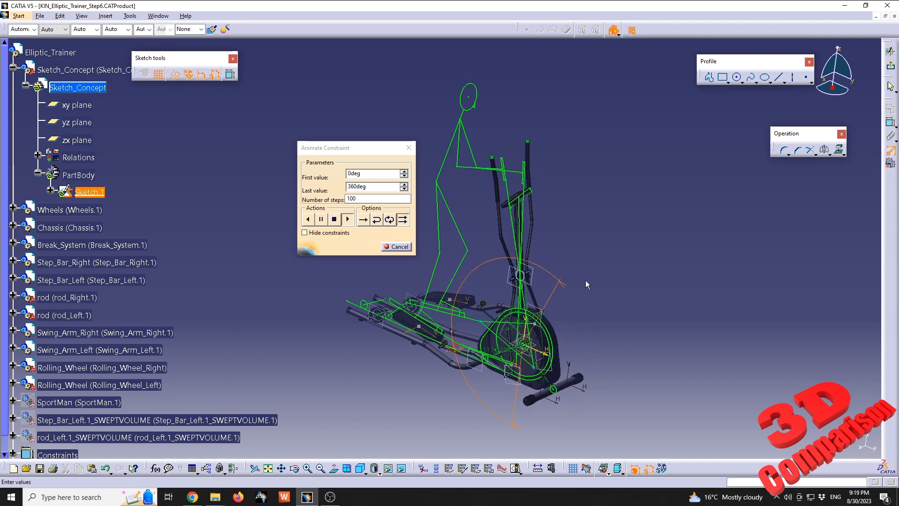
{"action": "left_click", "coordinate": [347, 219]}
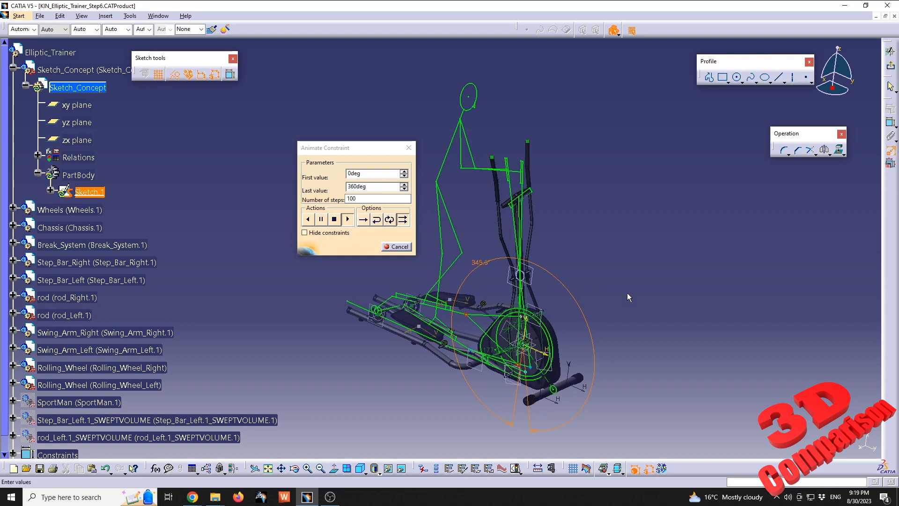
{"action": "left_click", "coordinate": [348, 220]}
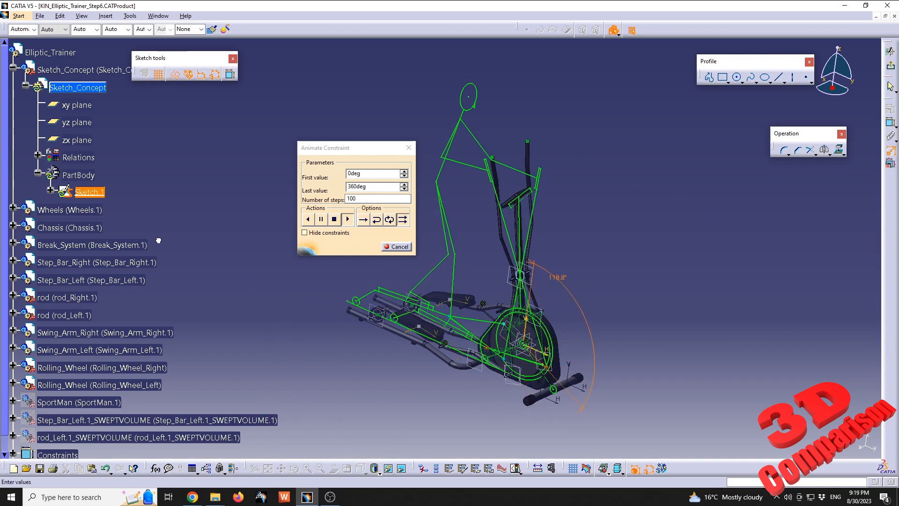
{"action": "left_click", "coordinate": [347, 219]}
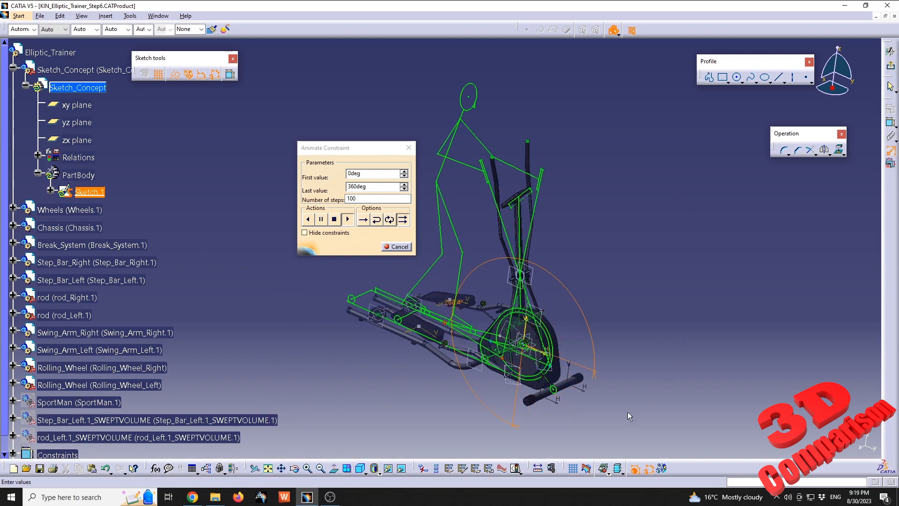
{"action": "left_click", "coordinate": [347, 220]}
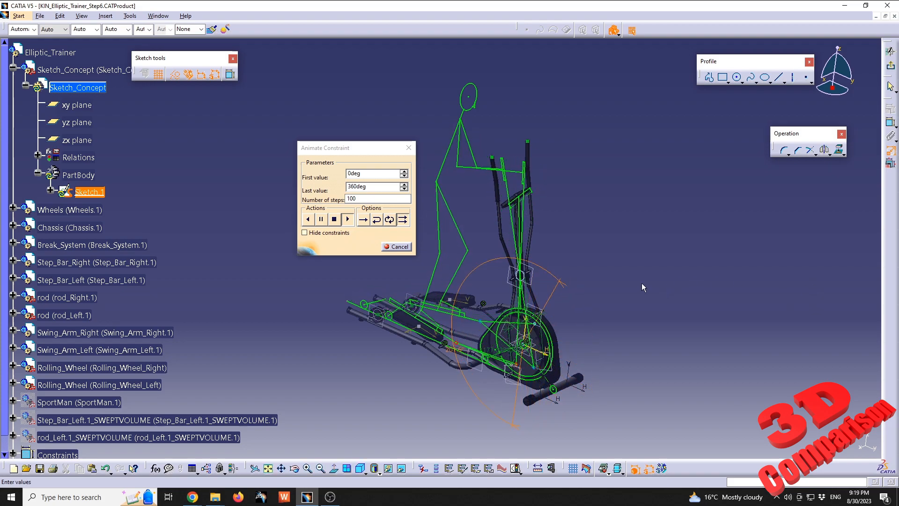
{"action": "left_click", "coordinate": [347, 219]}
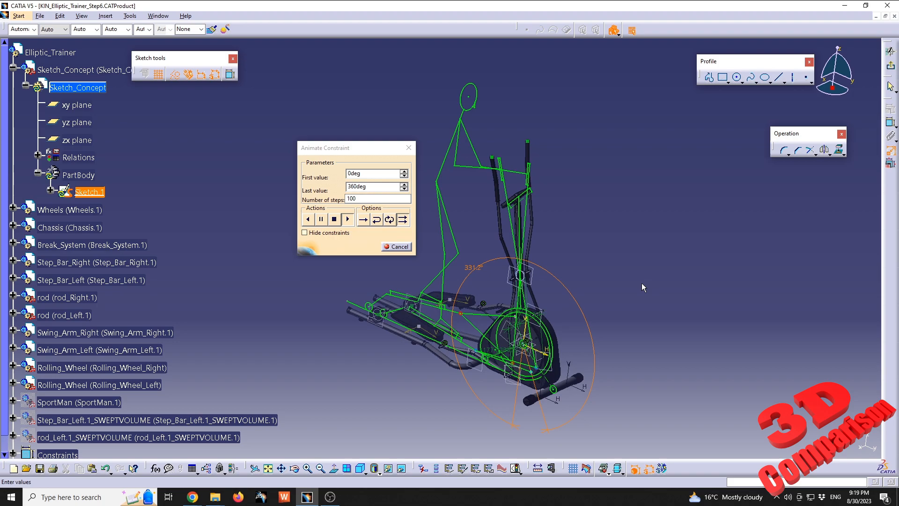